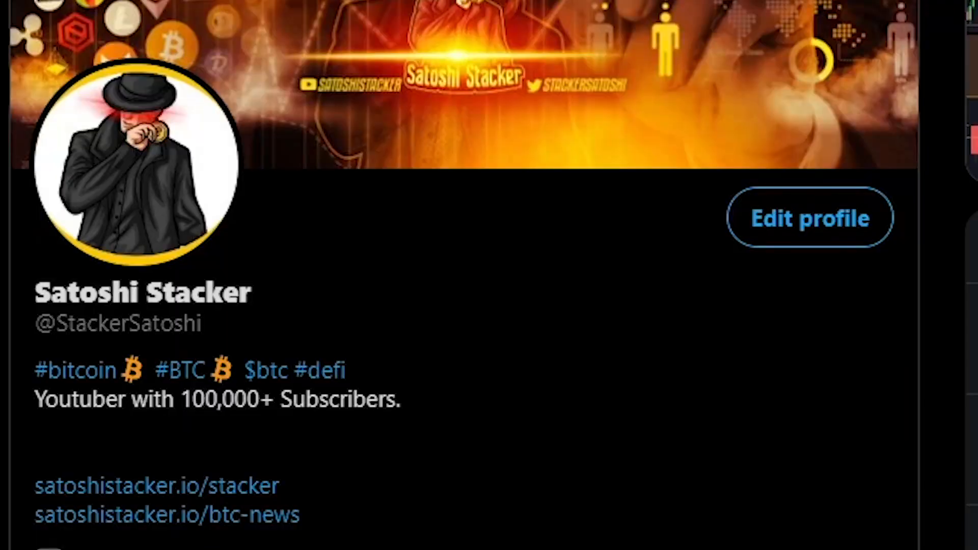
Scroll the Satoshi Stacker feed to the 'Drop your portfolio below' tweet with 473 replies
scroll("down", 3)
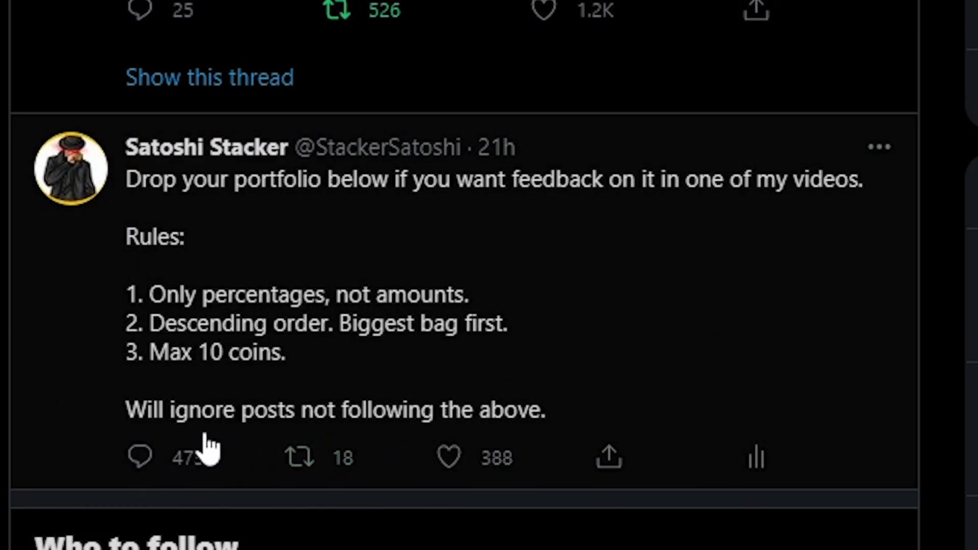
mouse_move(248, 245)
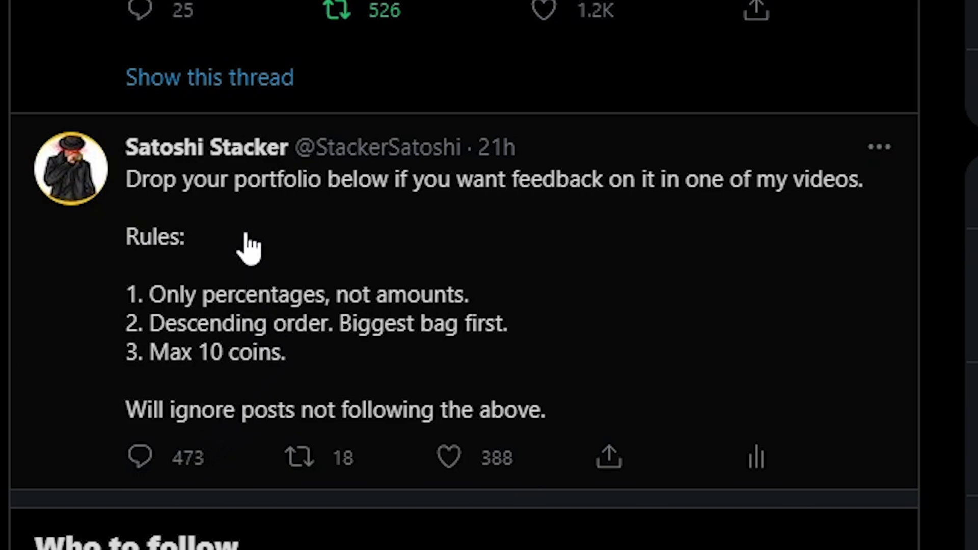
mouse_move(203, 215)
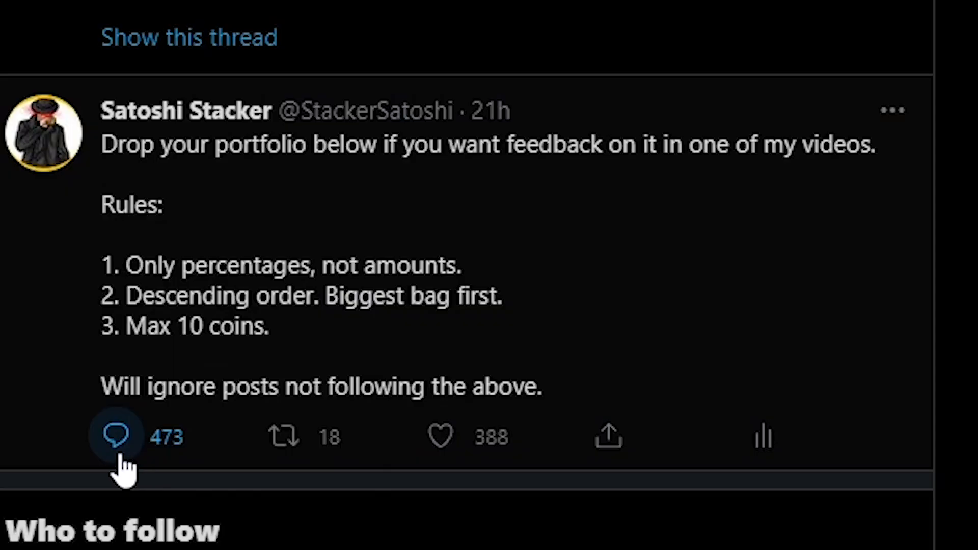
mouse_move(187, 294)
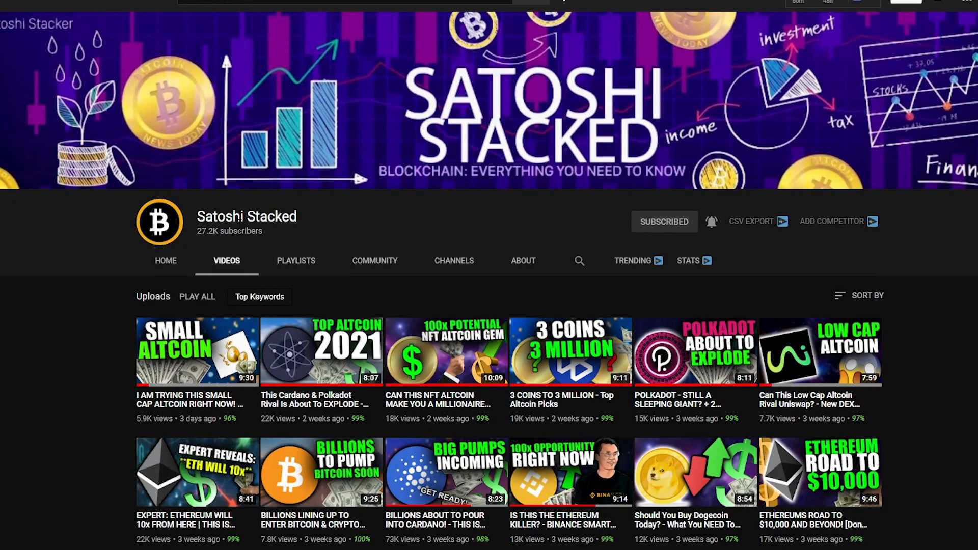
mouse_move(310, 274)
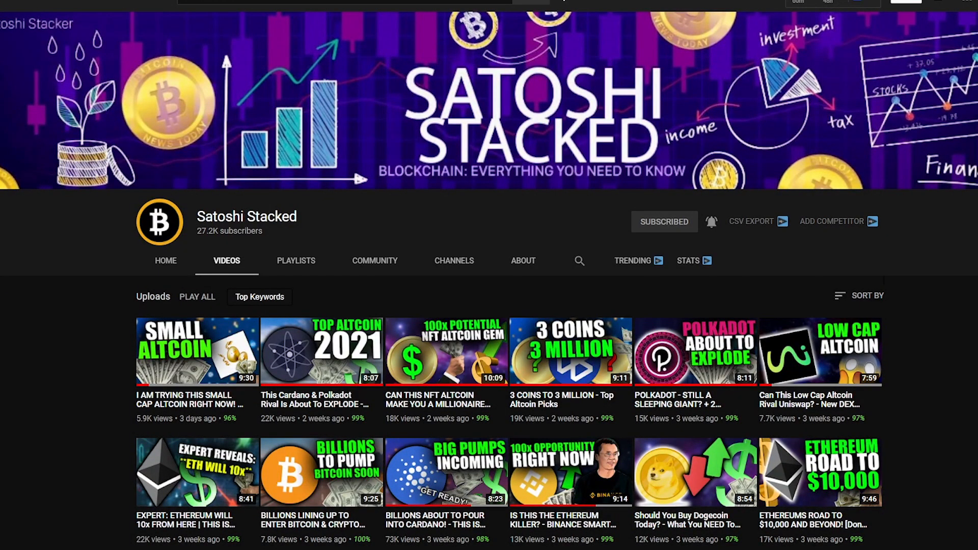
mouse_move(712, 222)
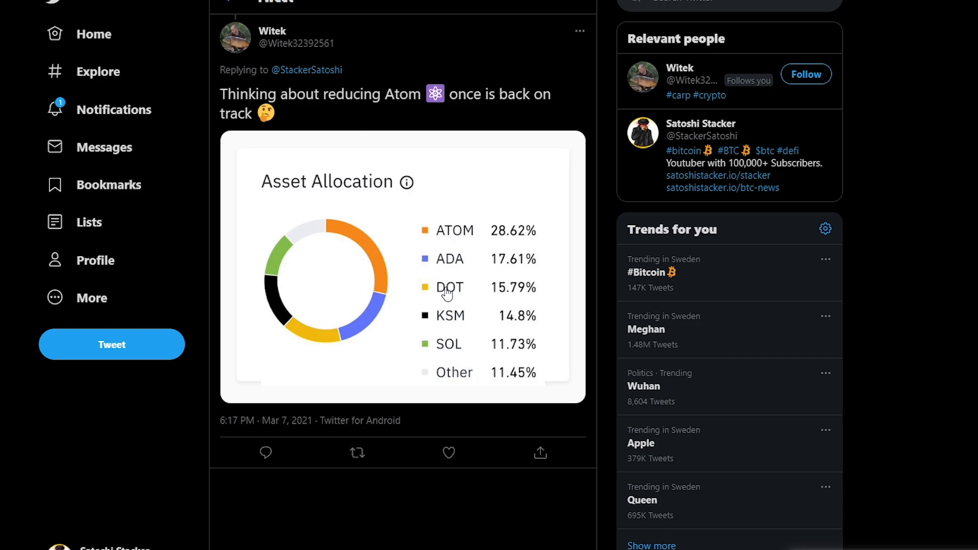
mouse_move(472, 256)
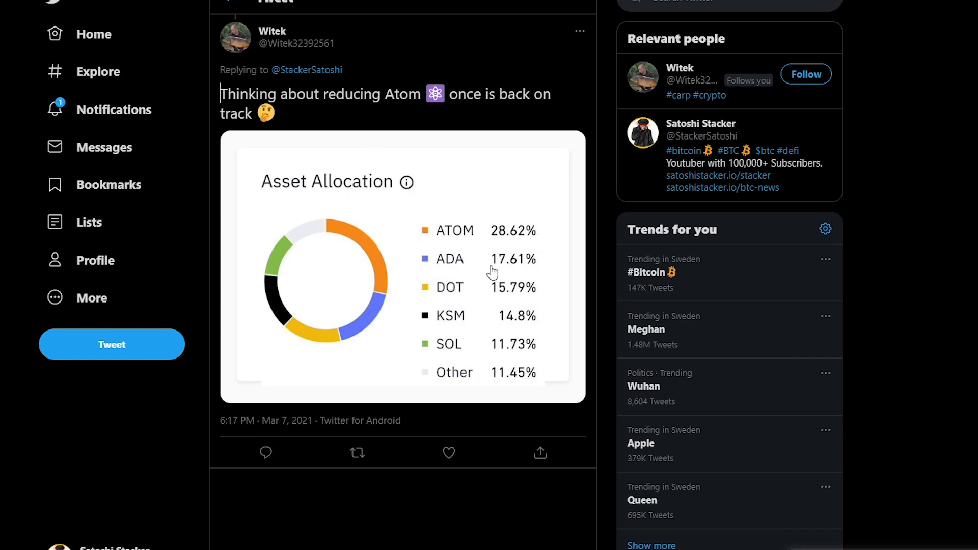
mouse_move(505, 298)
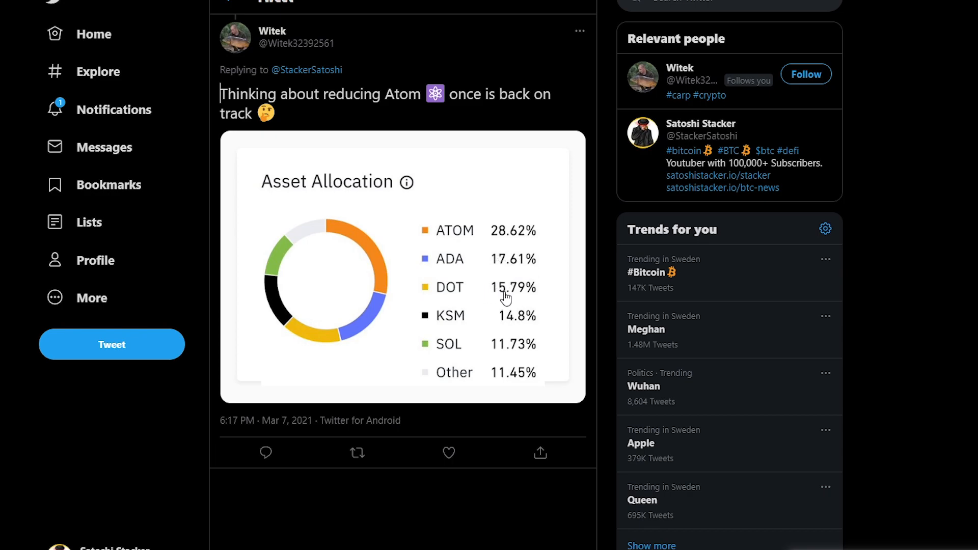
mouse_move(587, 261)
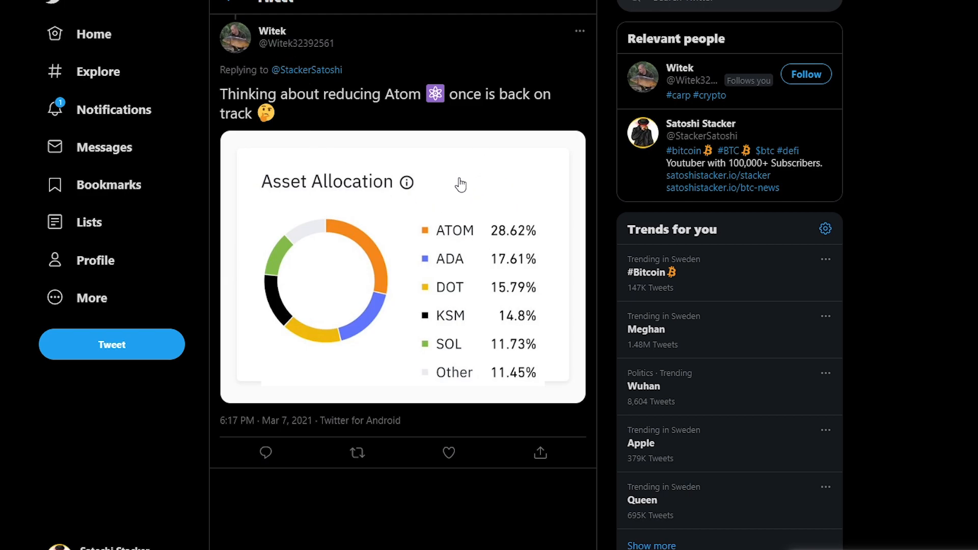
mouse_move(428, 233)
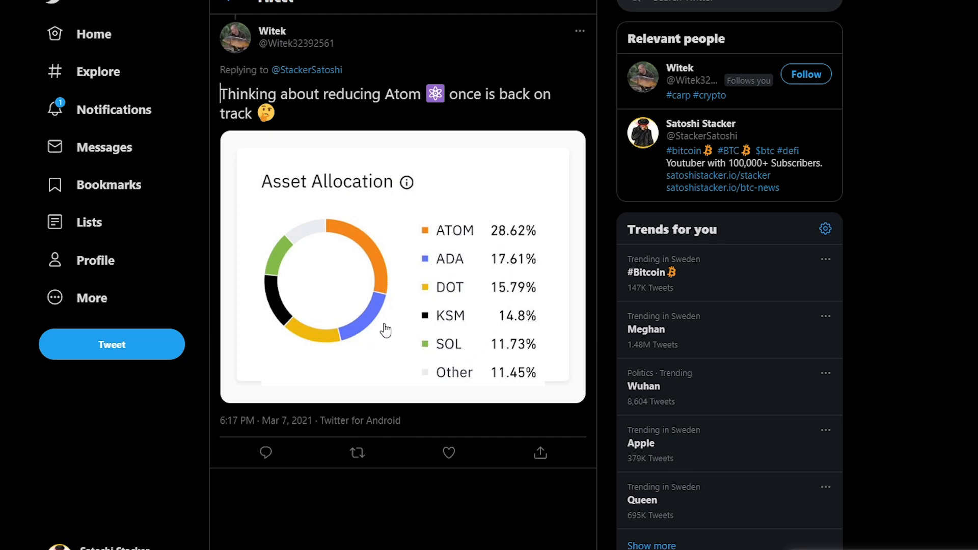
mouse_move(471, 280)
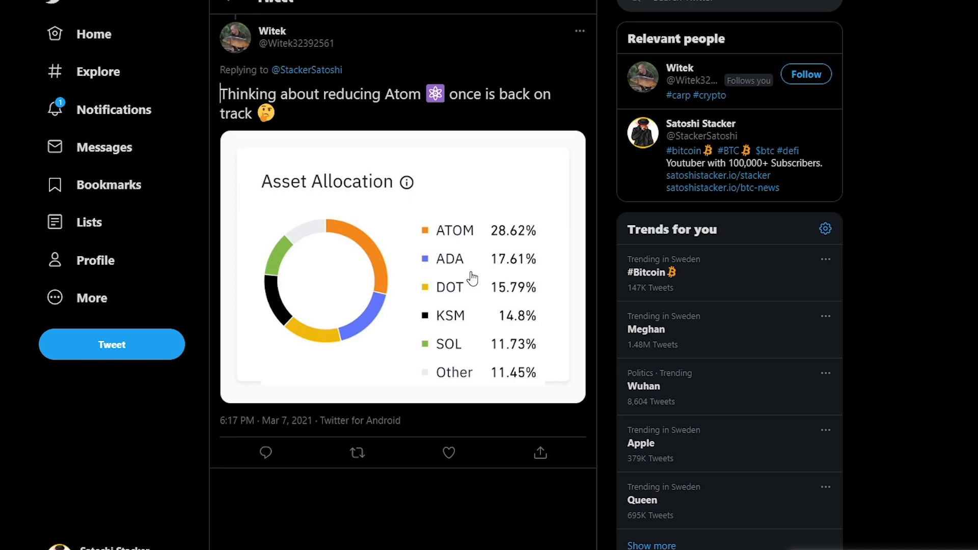
mouse_move(461, 217)
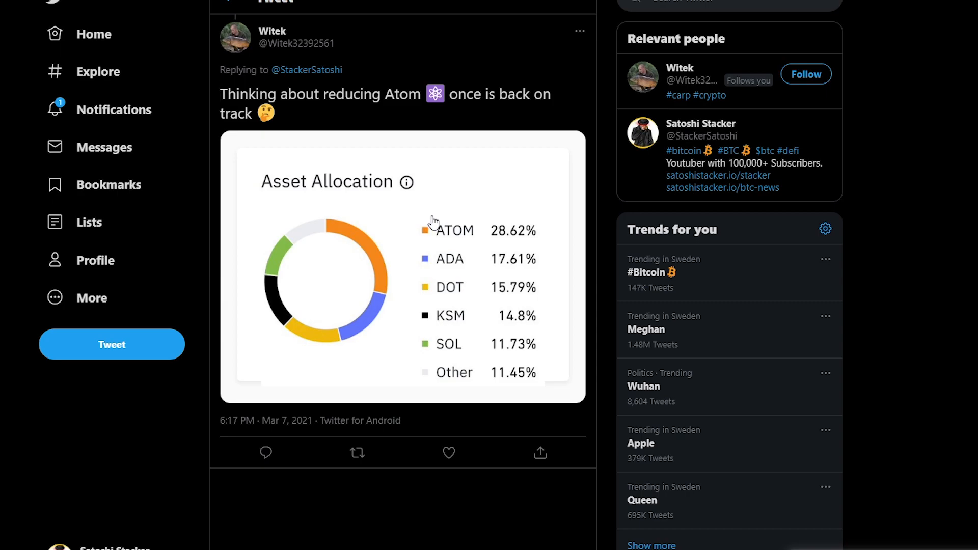
mouse_move(478, 222)
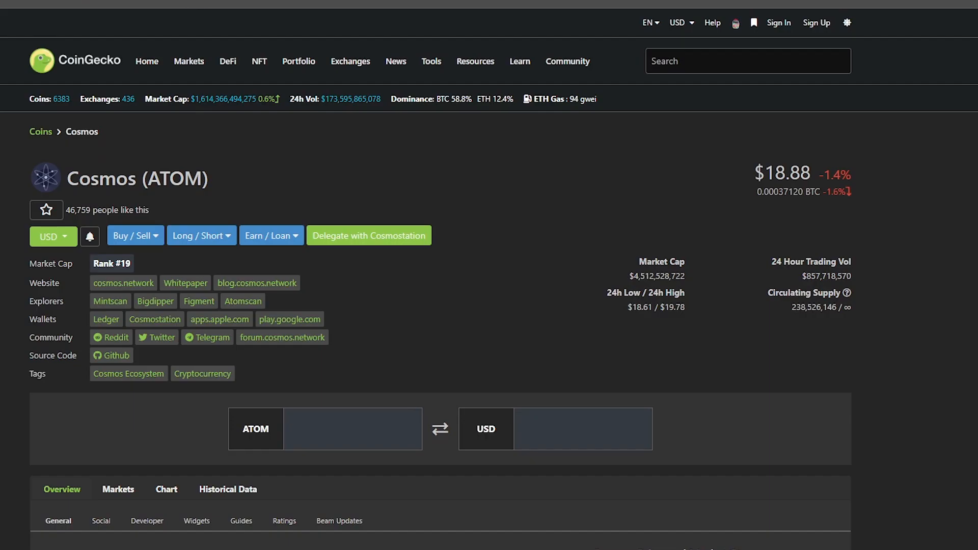
Scroll Cardano's CoinGecko page down to its Overview price chart and market stats
scroll("down", 3)
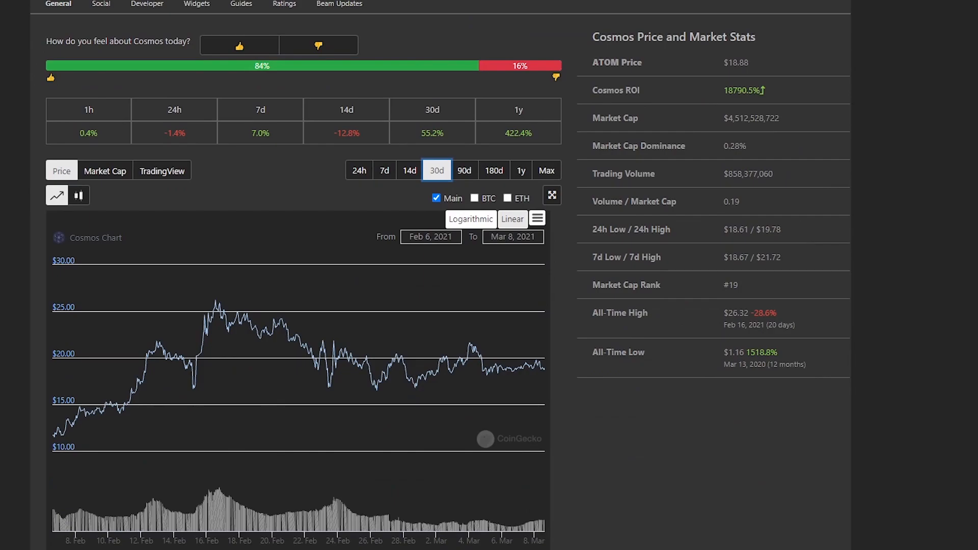
mouse_move(41, 411)
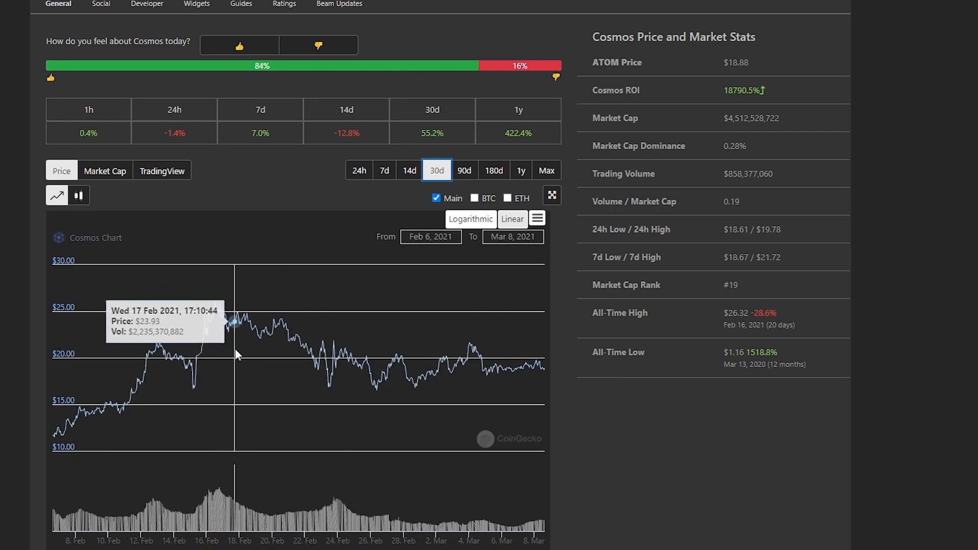
mouse_move(383, 361)
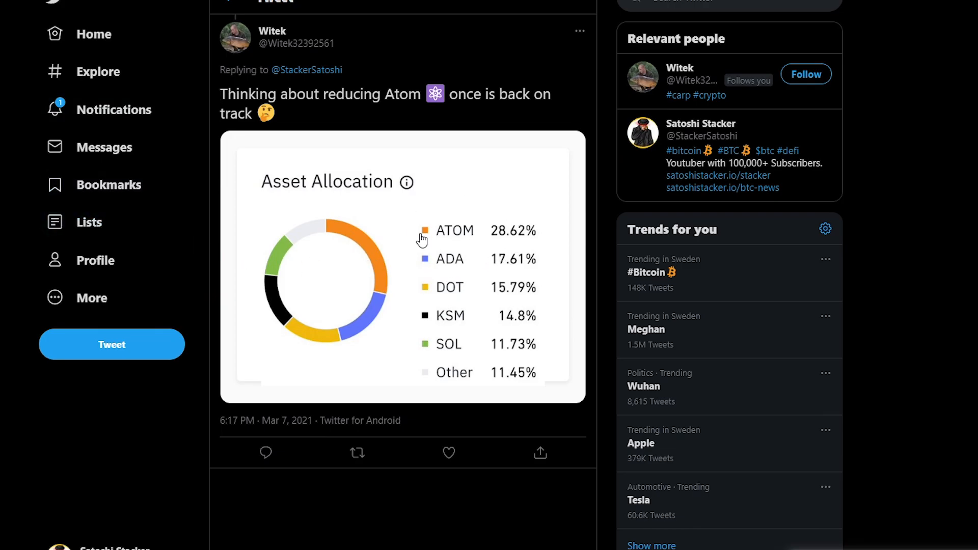
mouse_move(443, 239)
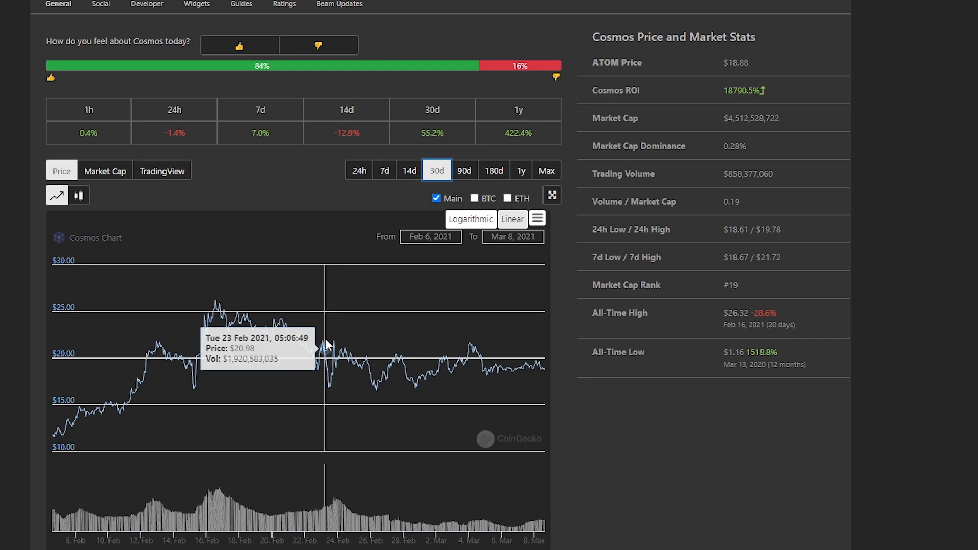
mouse_move(349, 364)
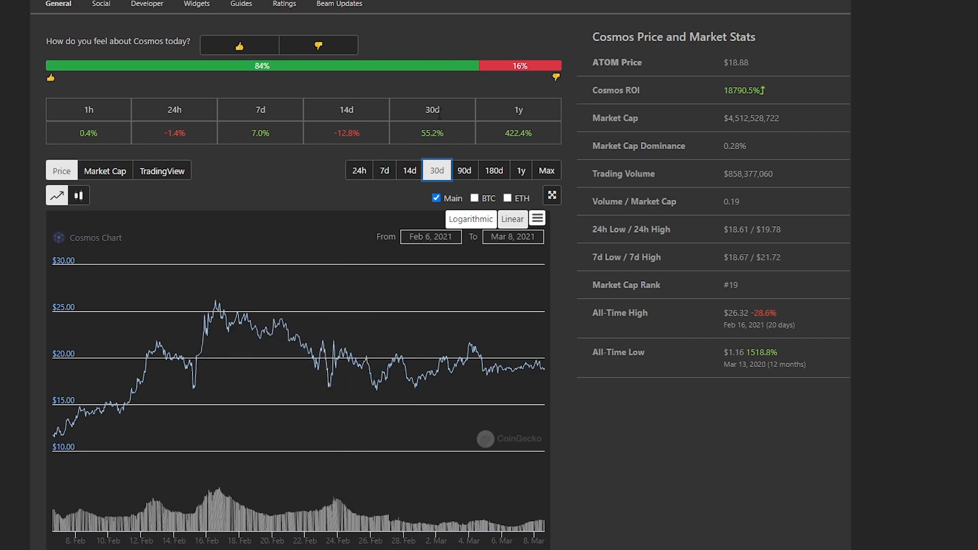
mouse_move(425, 145)
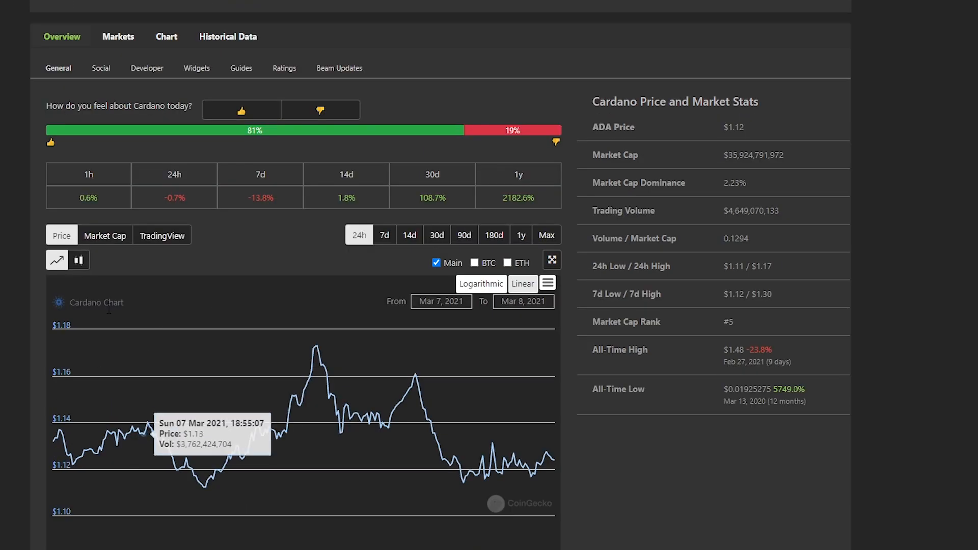
mouse_move(419, 208)
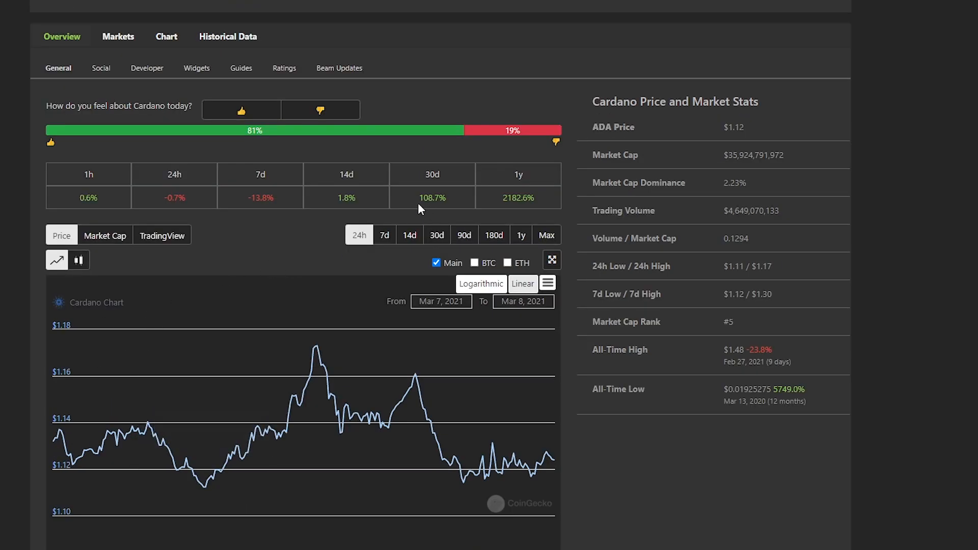
mouse_move(423, 176)
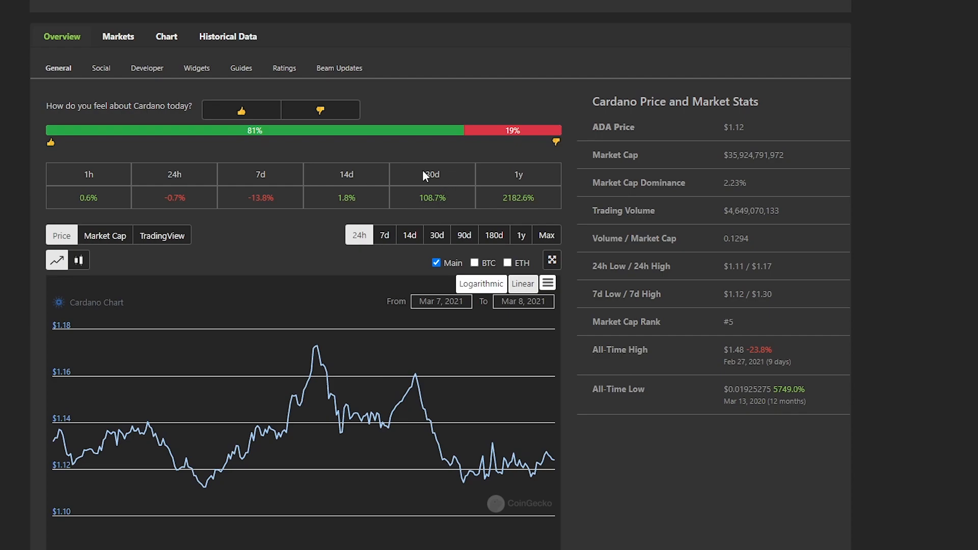
mouse_move(531, 200)
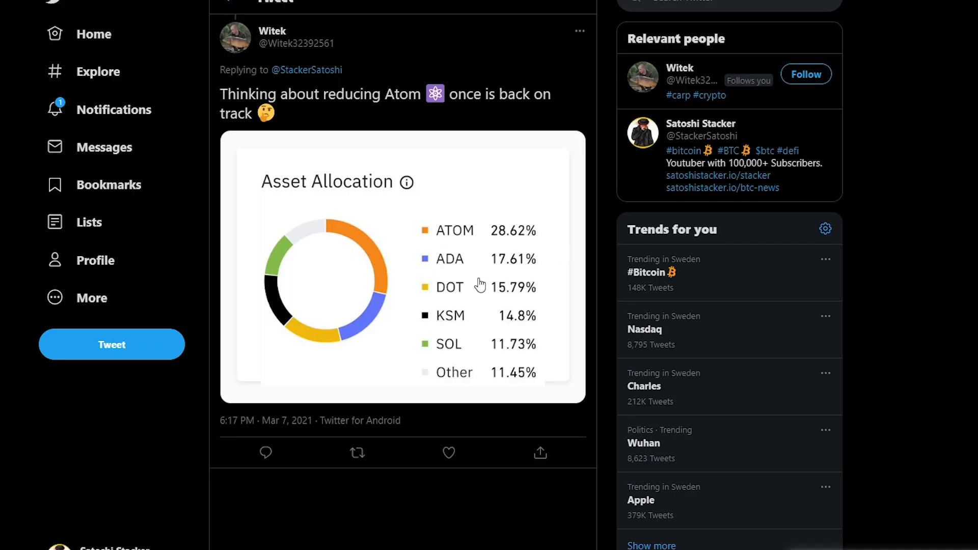
mouse_move(530, 251)
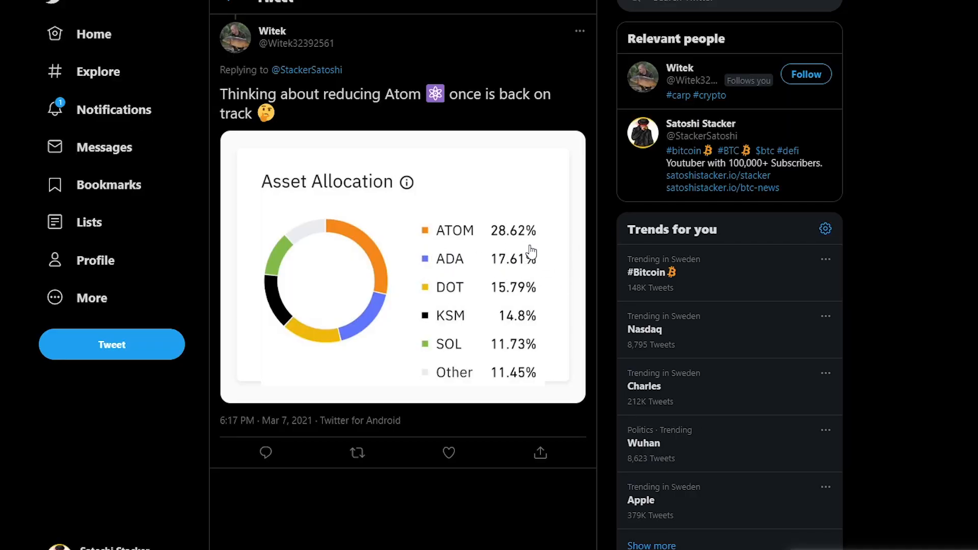
mouse_move(540, 265)
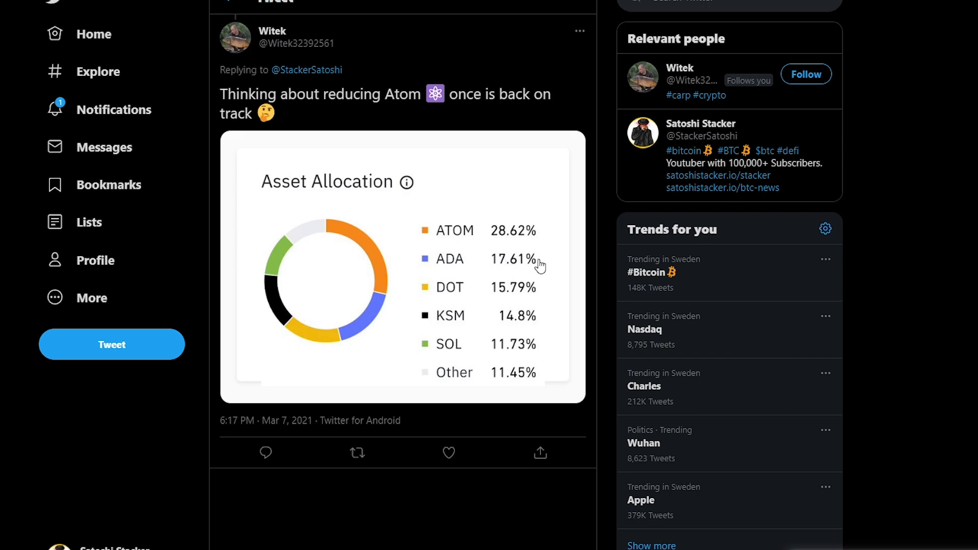
mouse_move(486, 286)
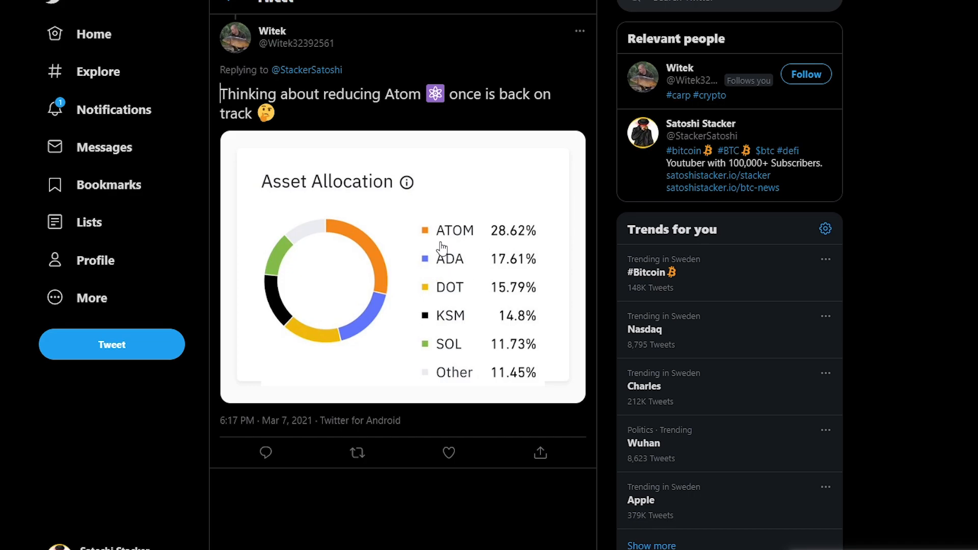
mouse_move(444, 336)
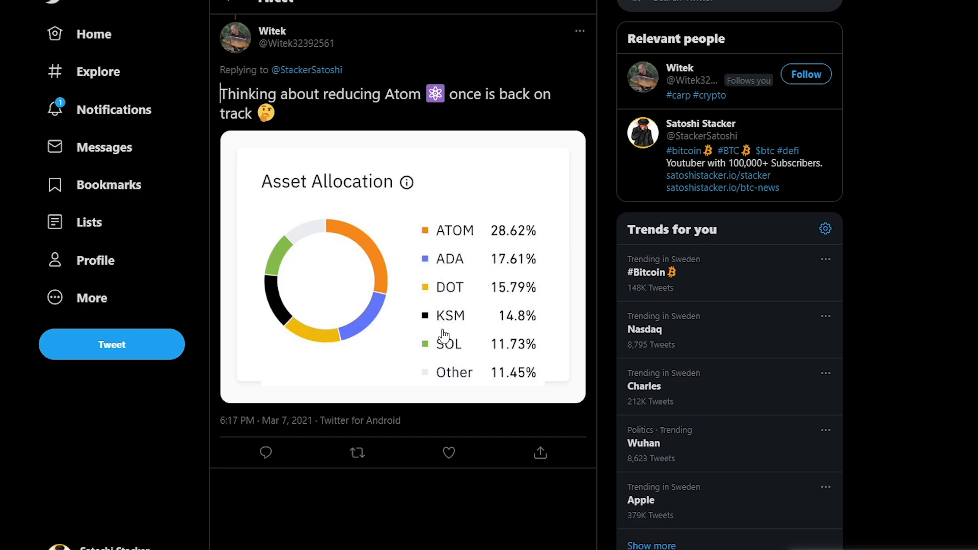
mouse_move(430, 233)
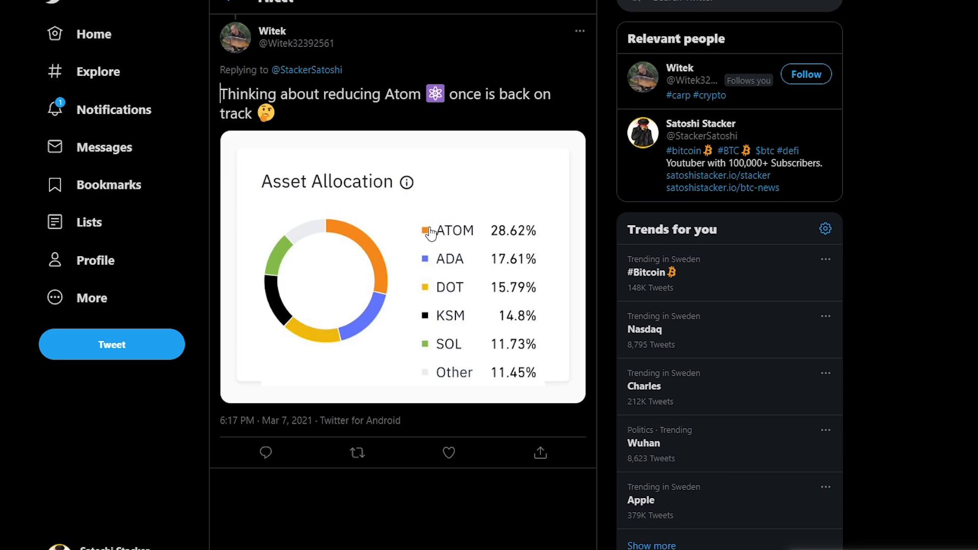
mouse_move(473, 206)
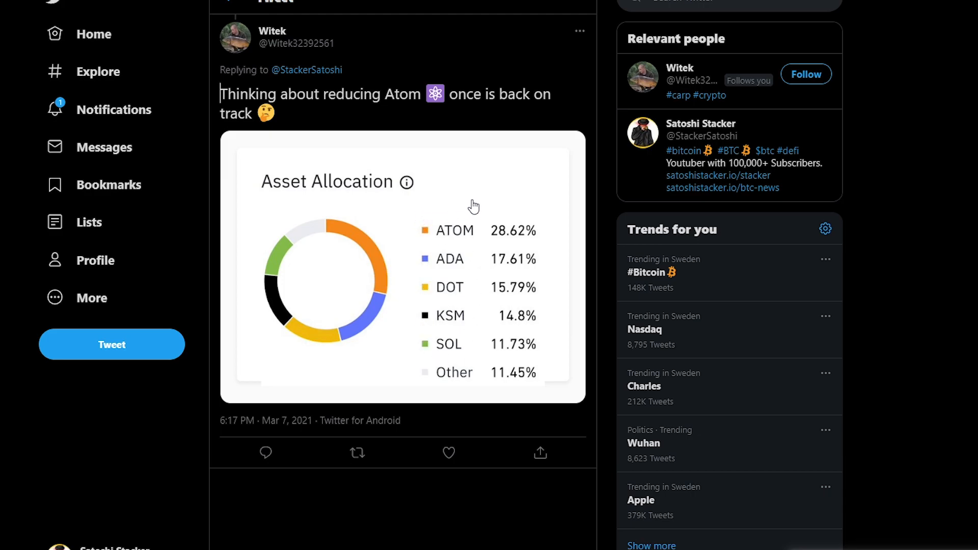
mouse_move(421, 205)
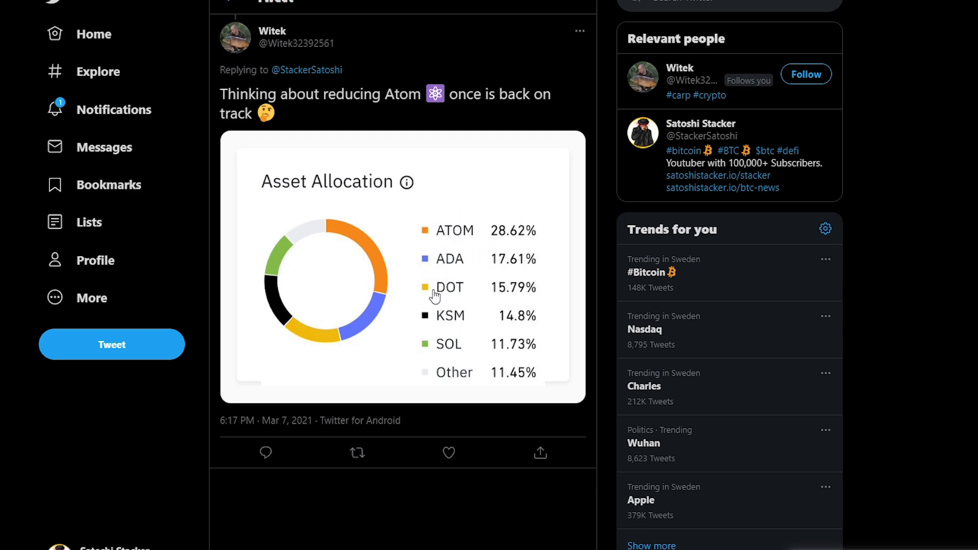
mouse_move(434, 277)
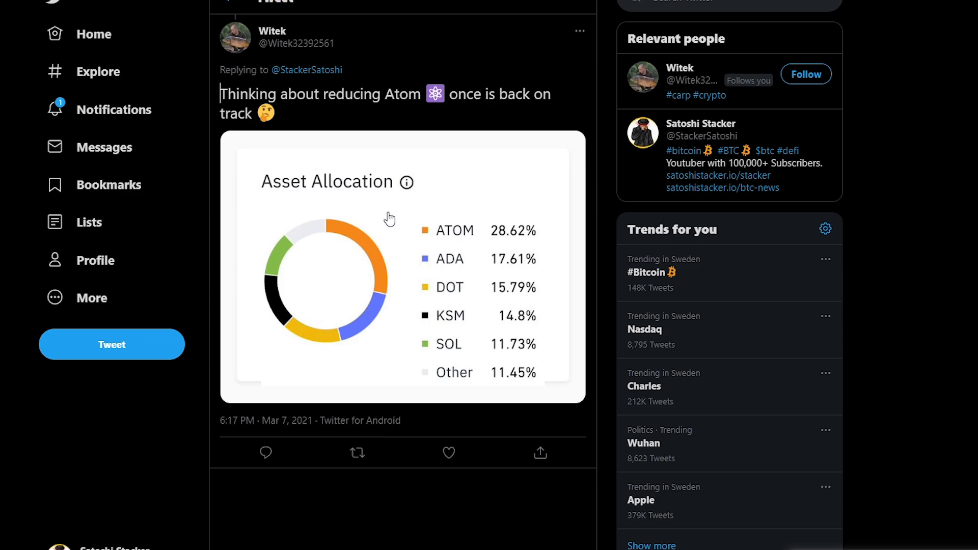
mouse_move(470, 351)
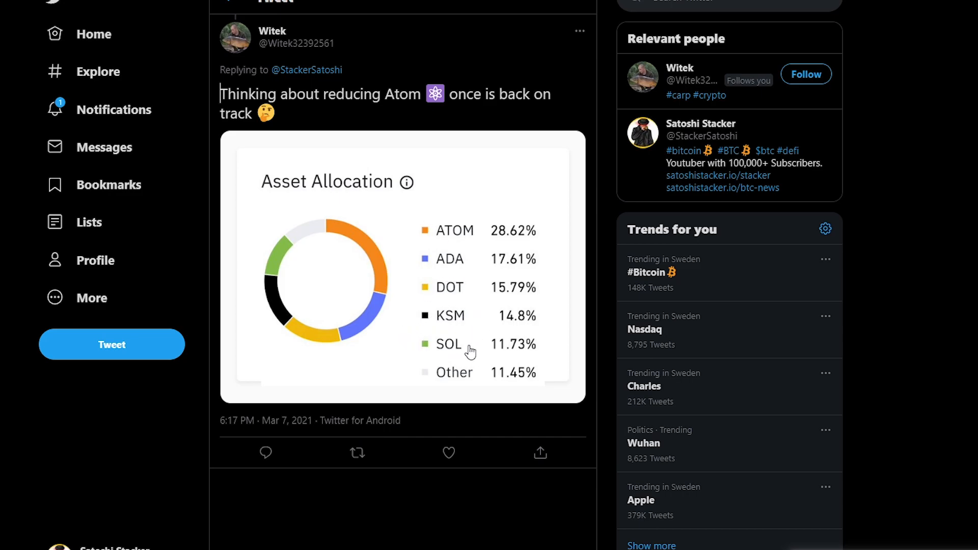
mouse_move(505, 336)
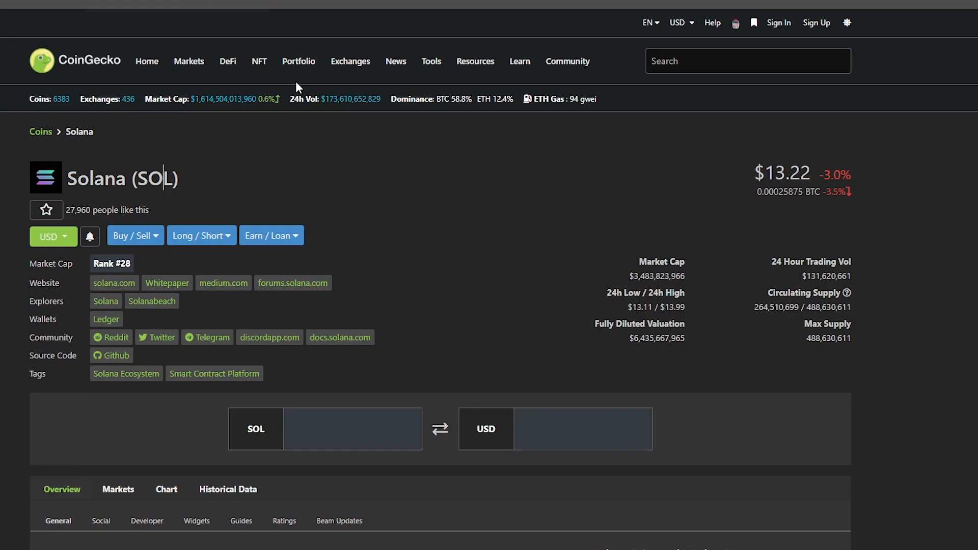
Scroll Solana's CoinGecko page to its overview stats, including the 96.4% 30-day gain
scroll("down", 3)
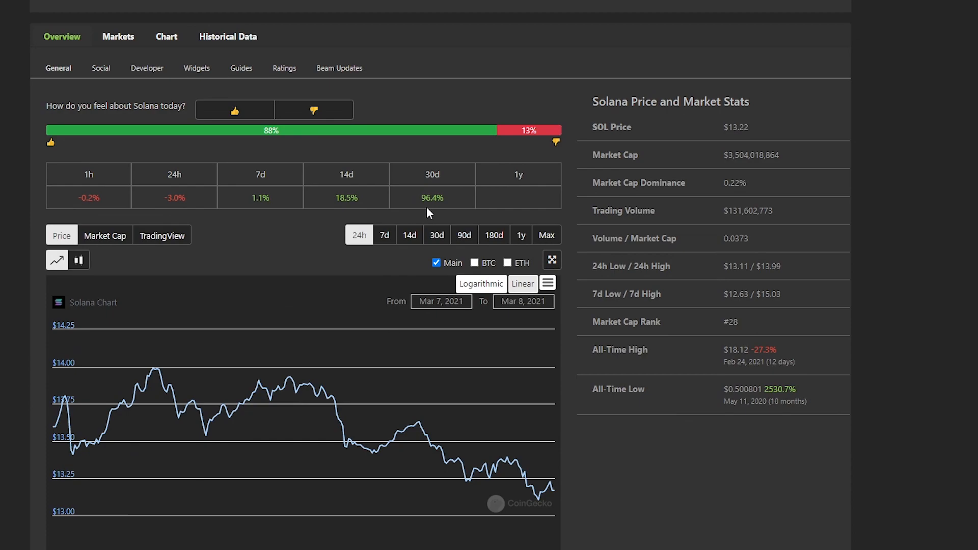
mouse_move(430, 198)
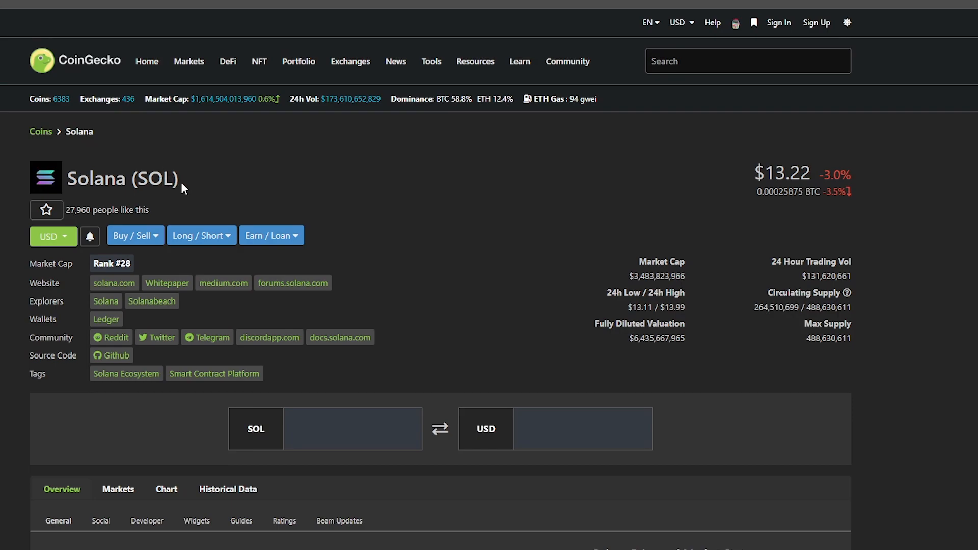
mouse_move(189, 196)
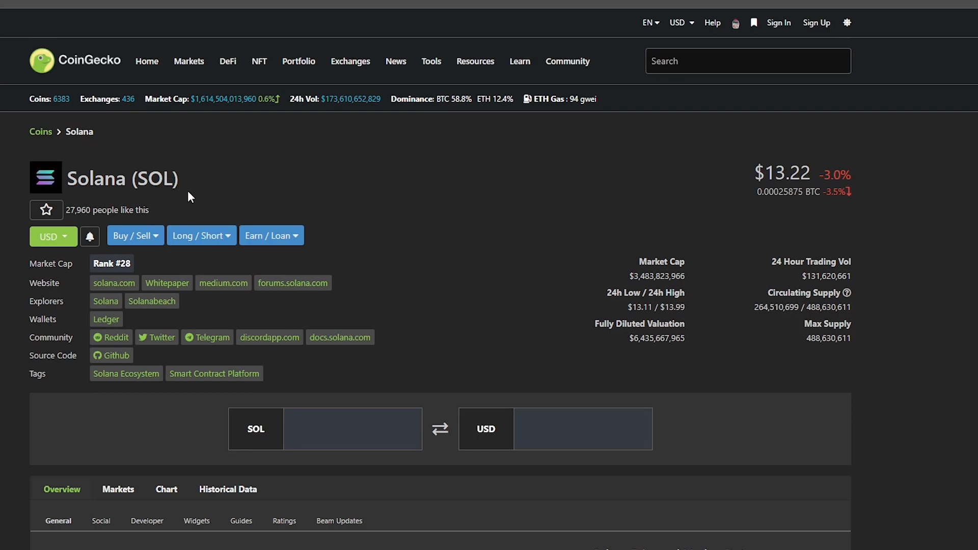
mouse_move(251, 172)
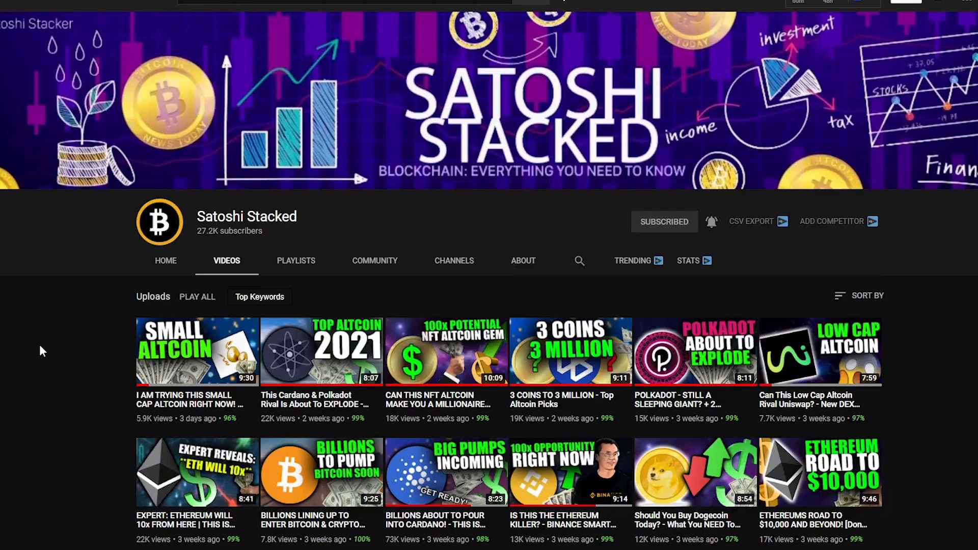
Scroll through the crypto channel's YouTube Videos tab to browse its uploads
scroll("down", 3)
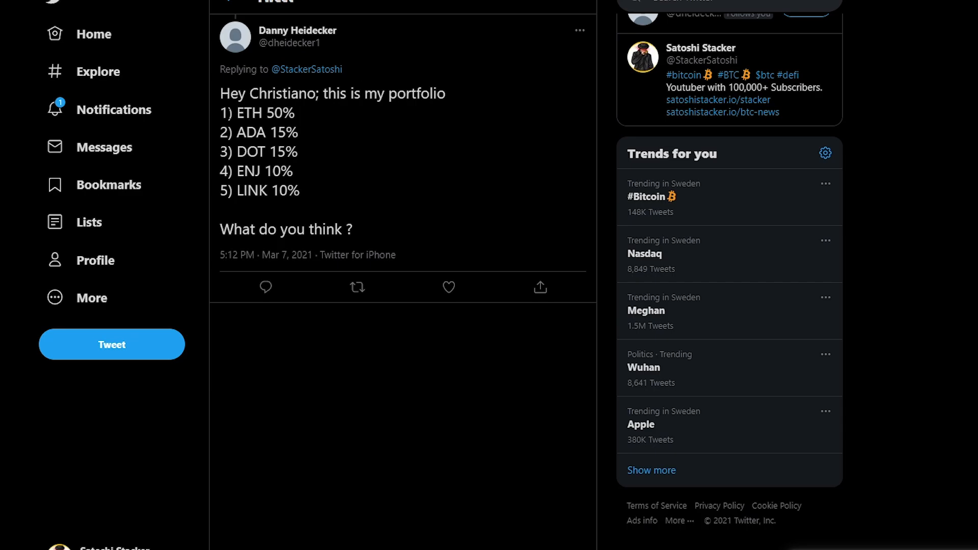
left_click(359, 93)
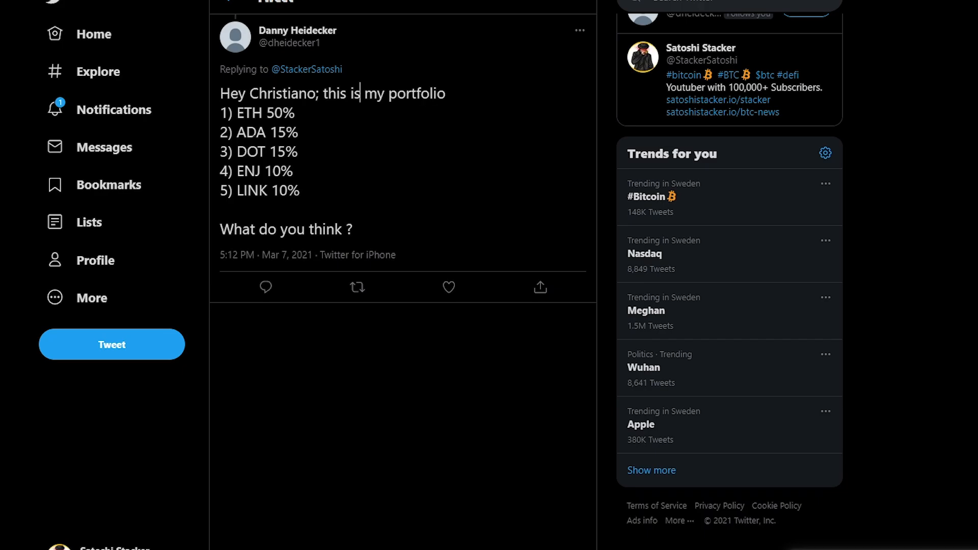
double_click(245, 172)
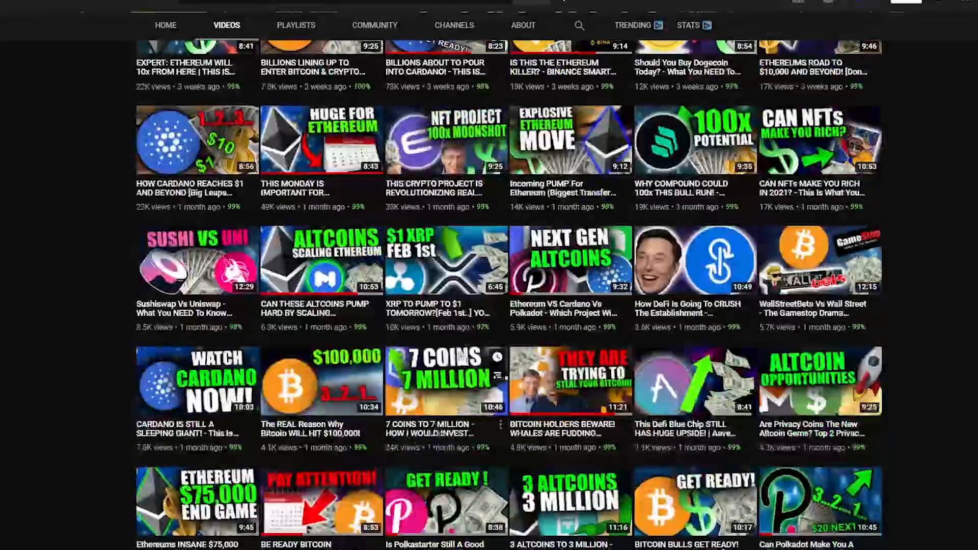
Scroll the Satoshi Stacked YouTube uploads down to the month-old videos
scroll("down", 3)
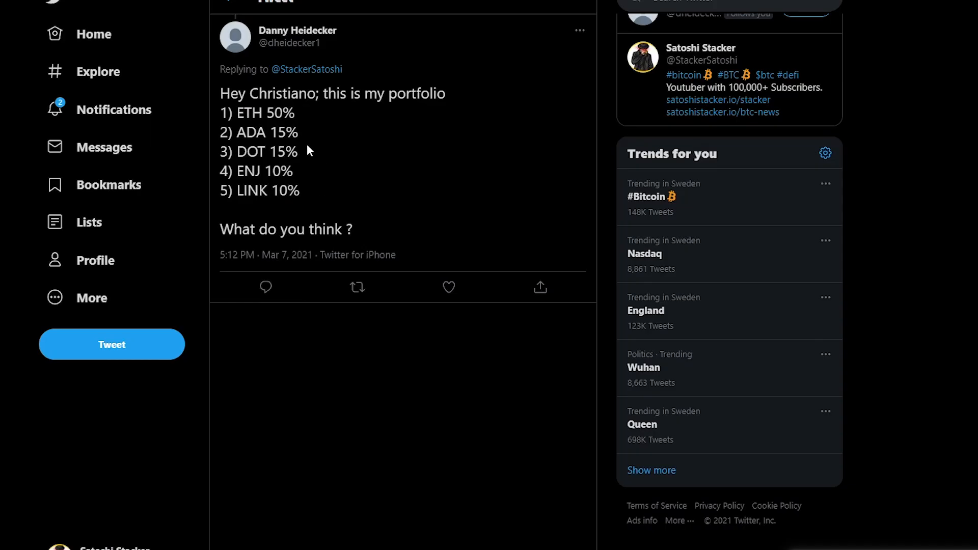
mouse_move(298, 30)
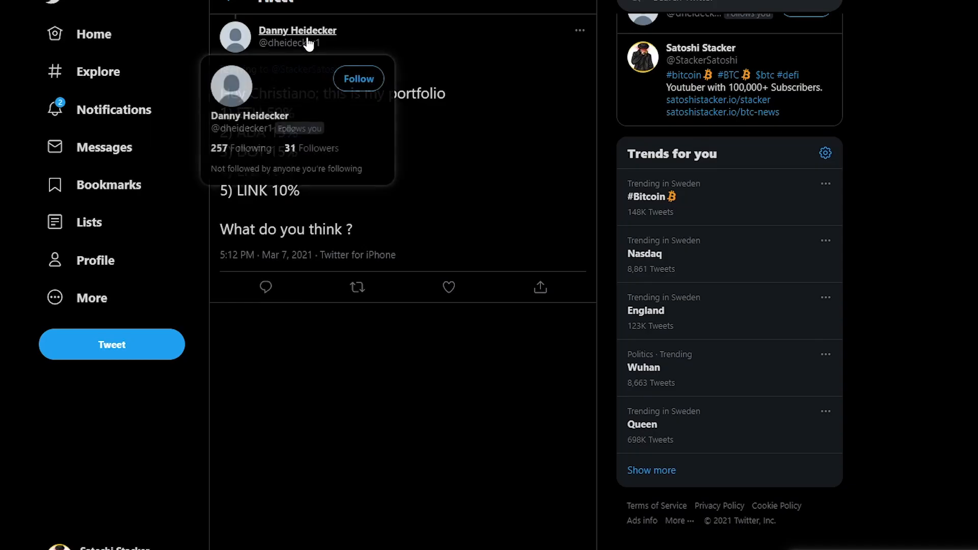
mouse_move(272, 219)
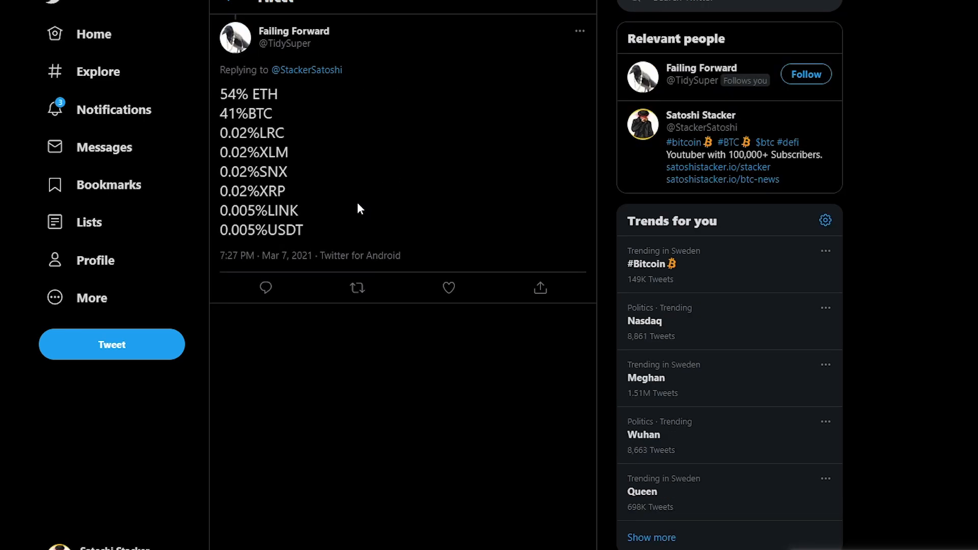
mouse_move(273, 60)
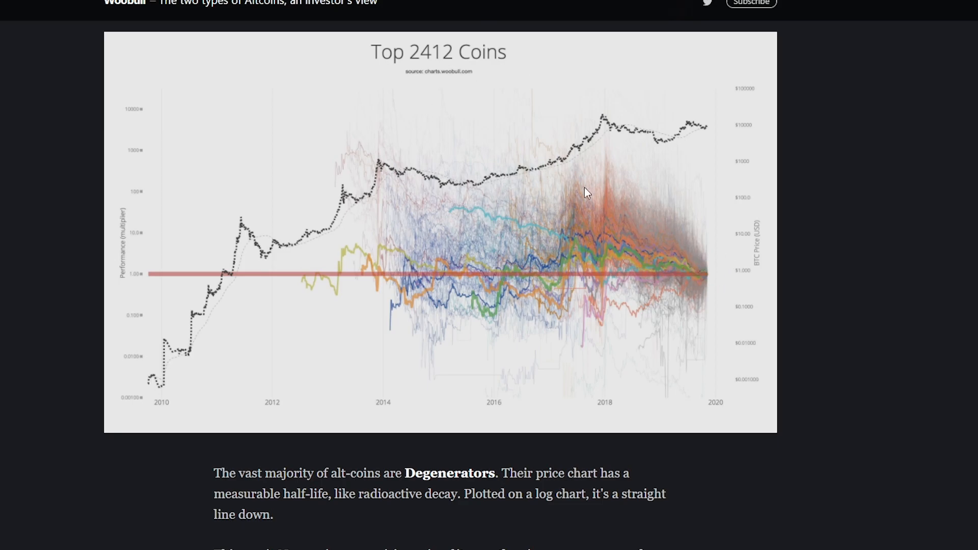
mouse_move(666, 245)
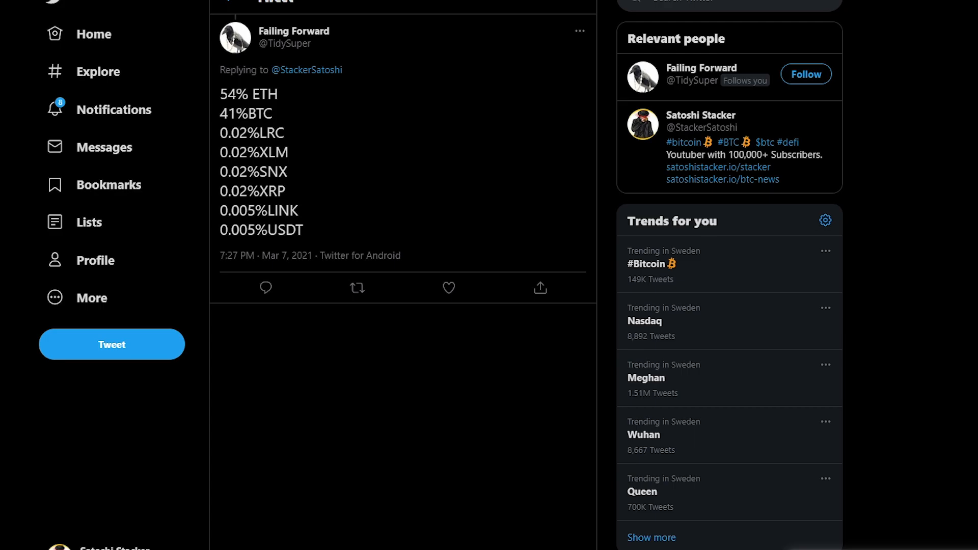
mouse_move(319, 170)
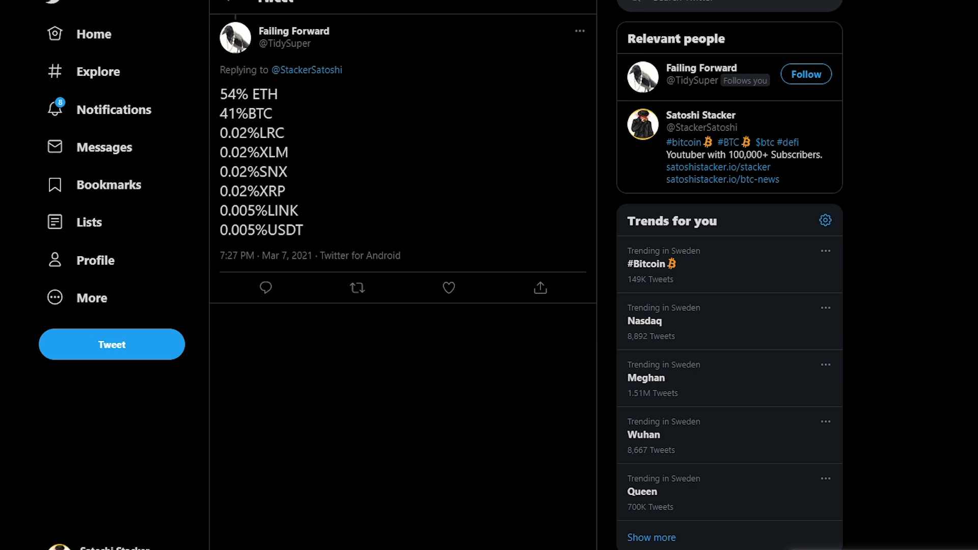
Reopen the Twitter reply with the 54% ETH, 41% BTC portfolio
double_click(230, 152)
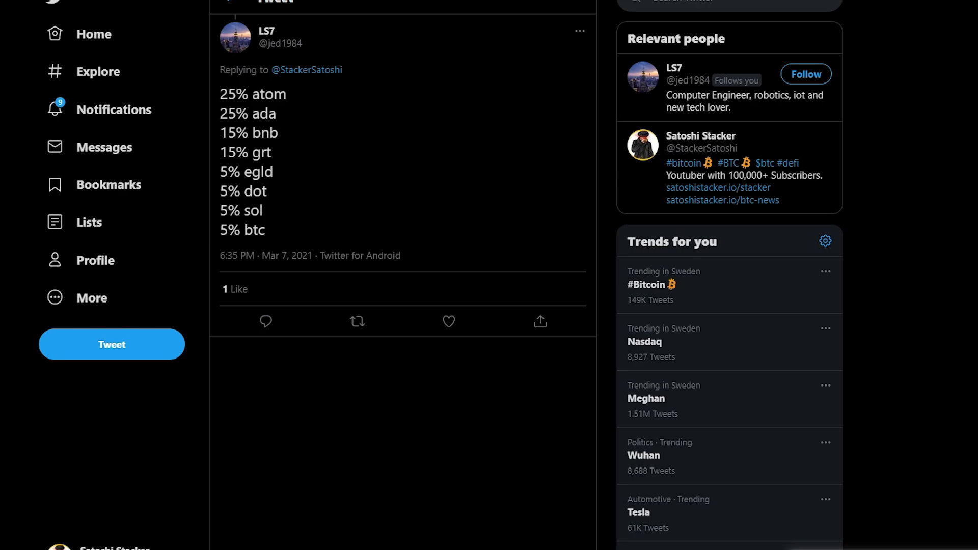
Open LS7's reply listing 25% ATOM, 25% ADA, 15% BNB and 15% GRT
double_click(264, 133)
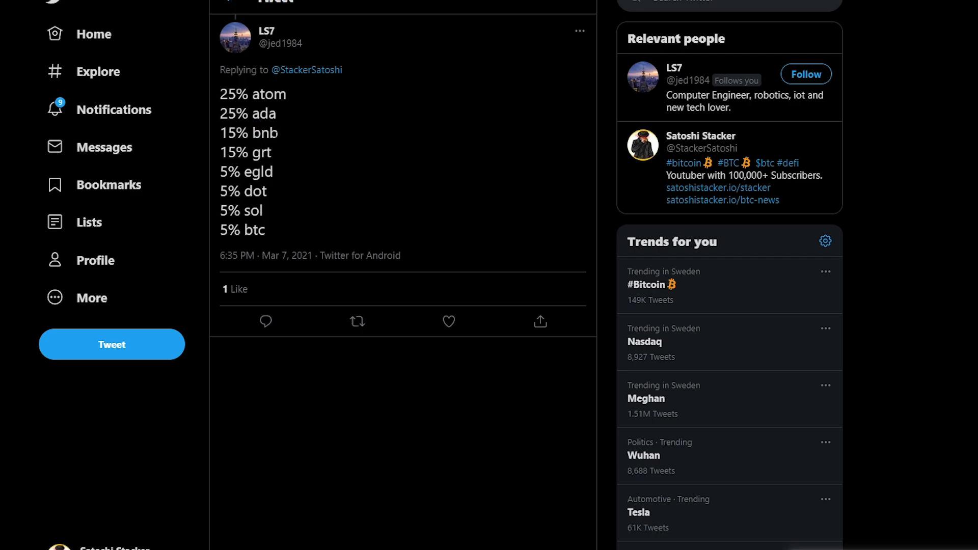
mouse_move(279, 138)
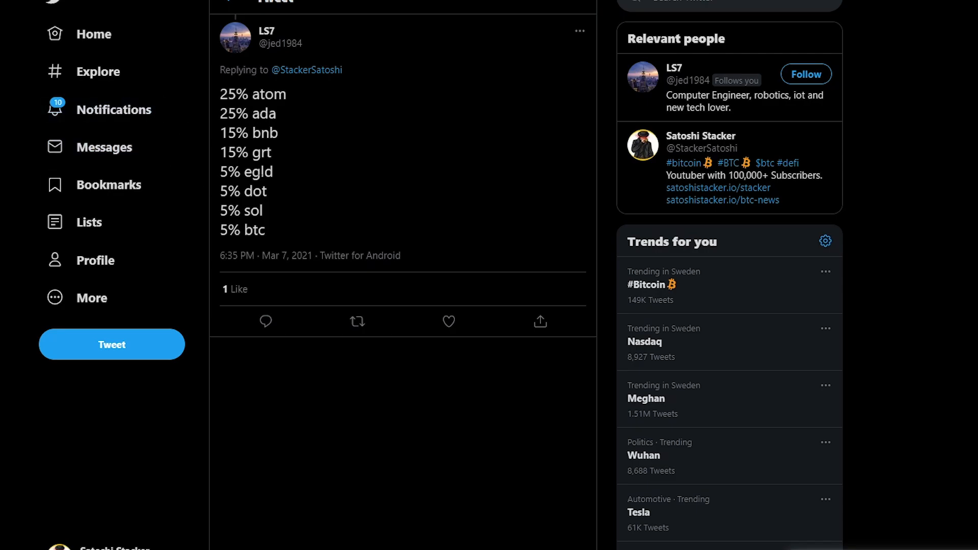
mouse_move(305, 253)
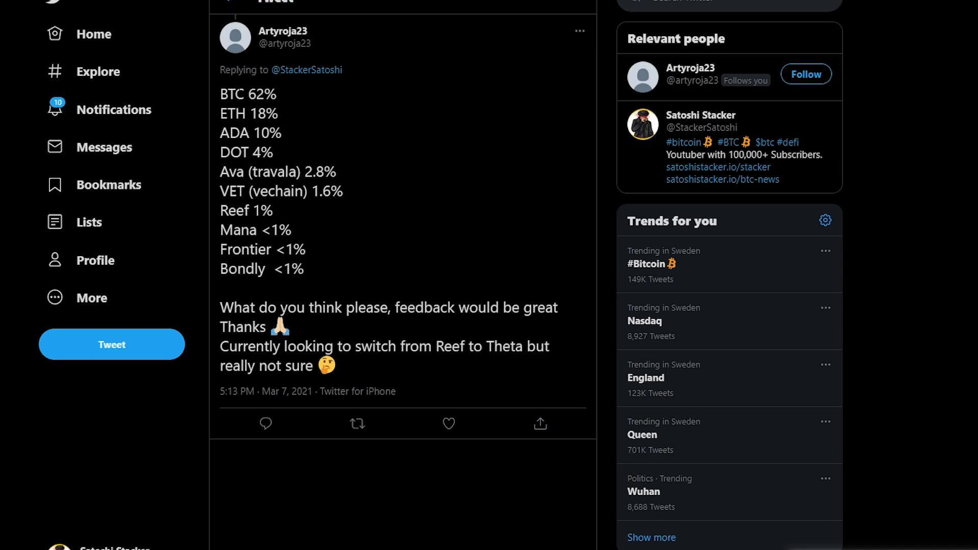
mouse_move(283, 212)
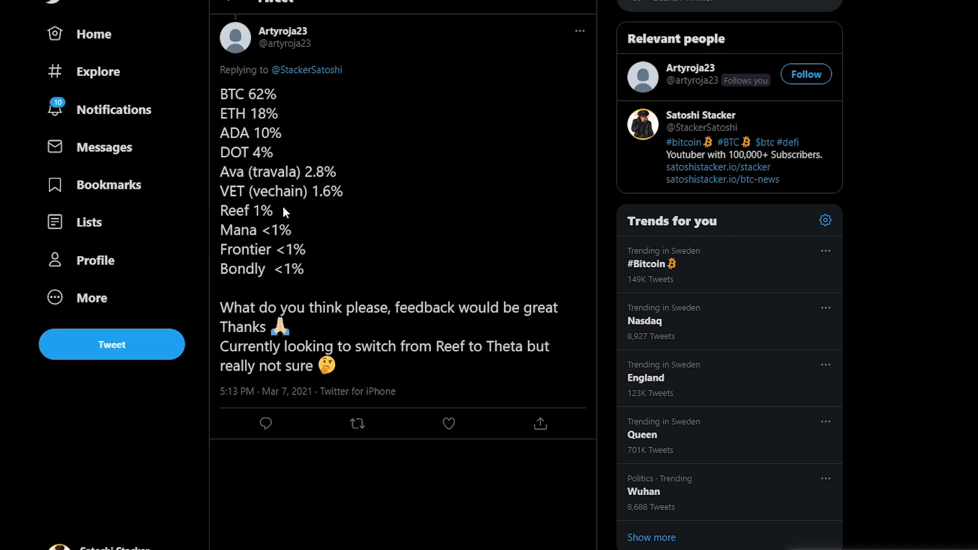
mouse_move(353, 256)
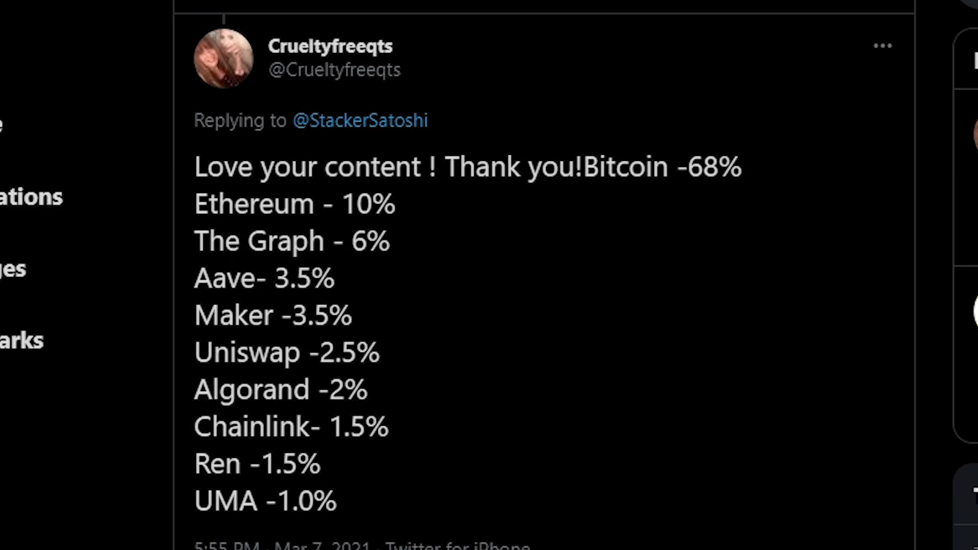
mouse_move(427, 495)
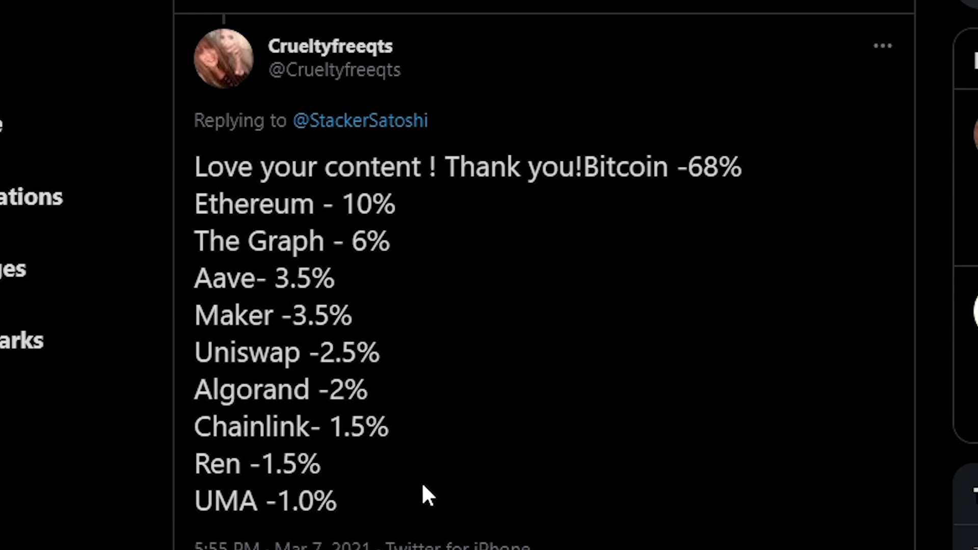
mouse_move(312, 144)
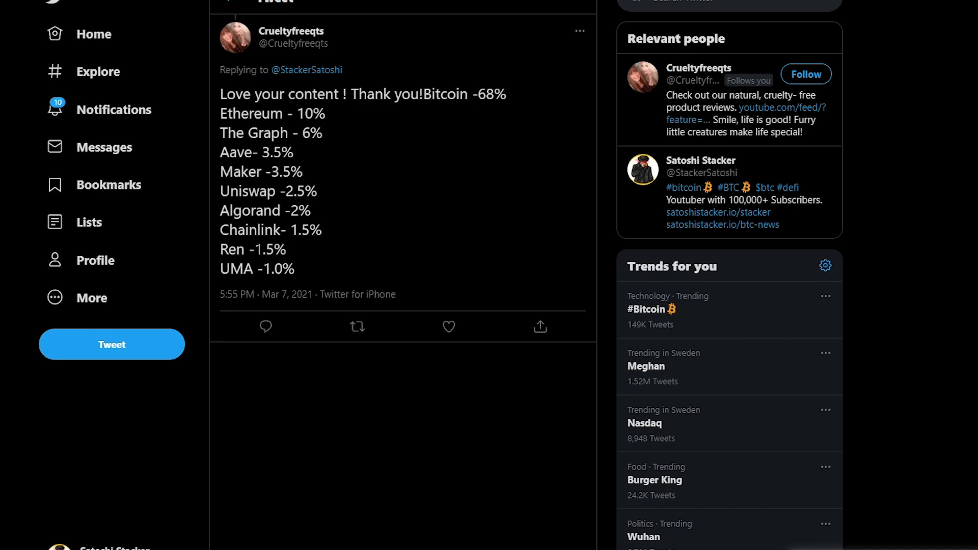
mouse_move(273, 288)
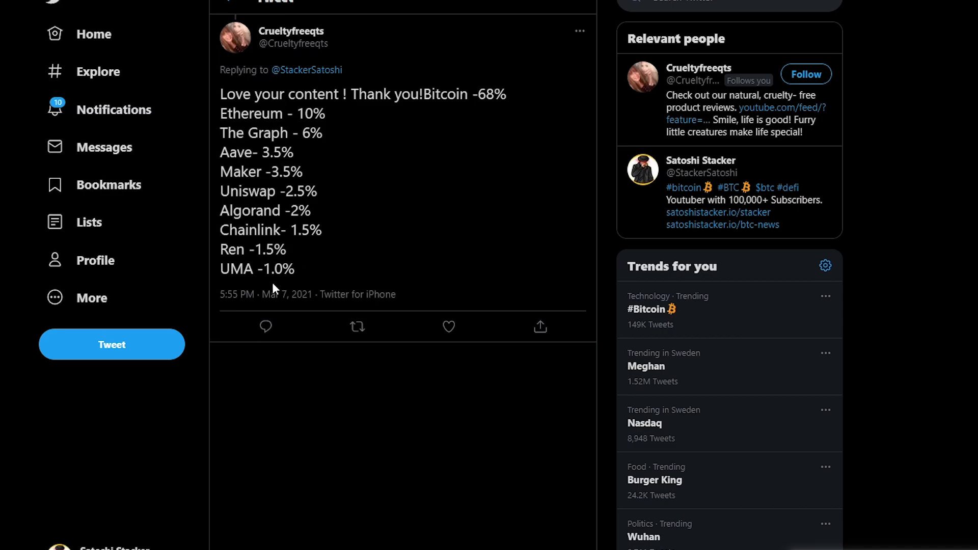
mouse_move(276, 289)
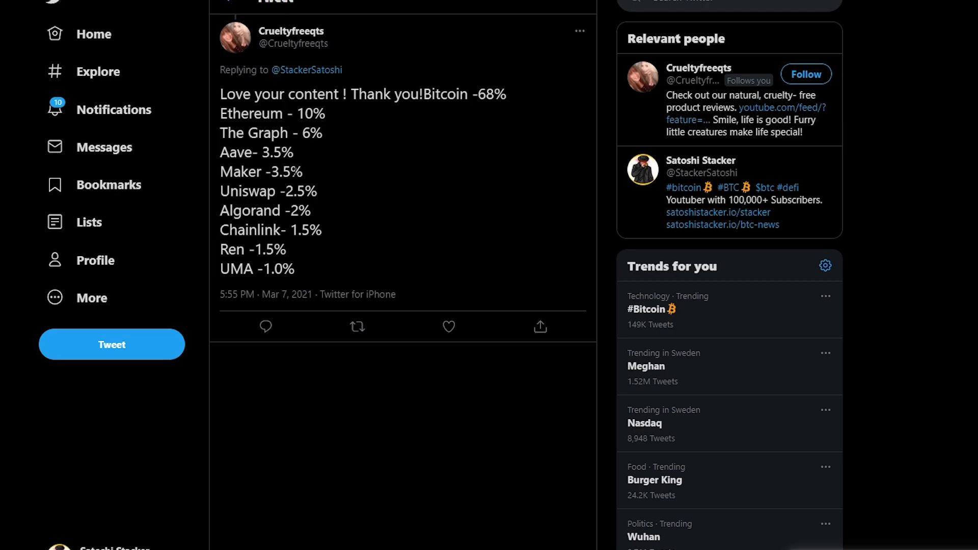
mouse_move(387, 162)
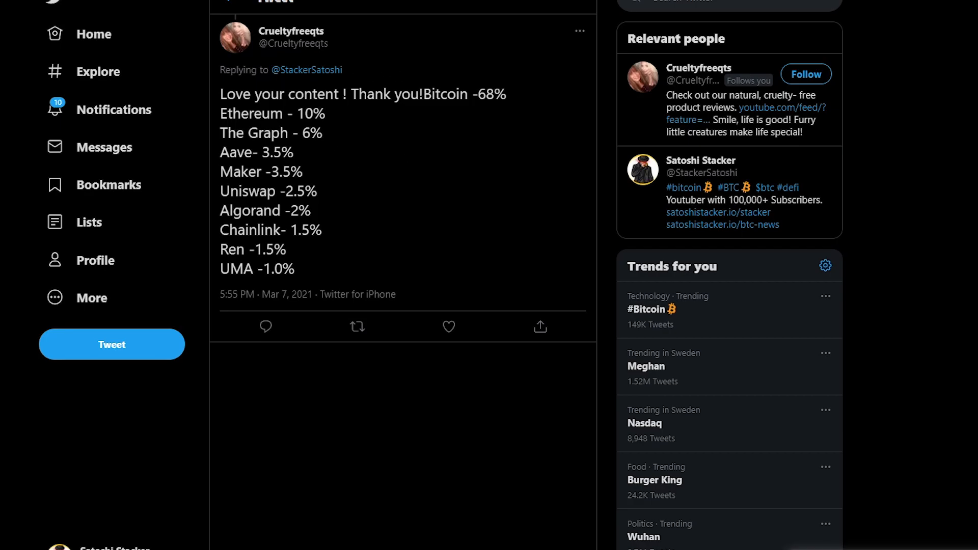
mouse_move(330, 158)
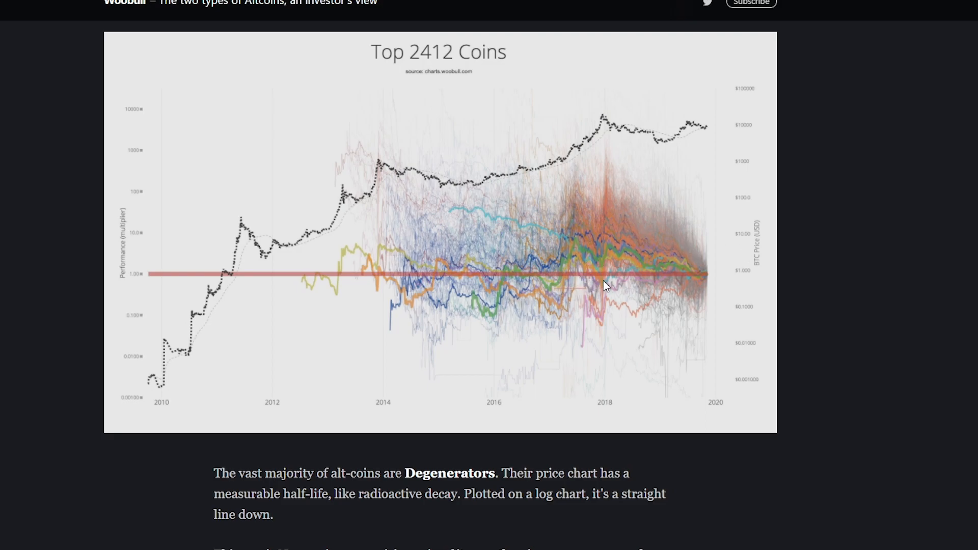
mouse_move(557, 297)
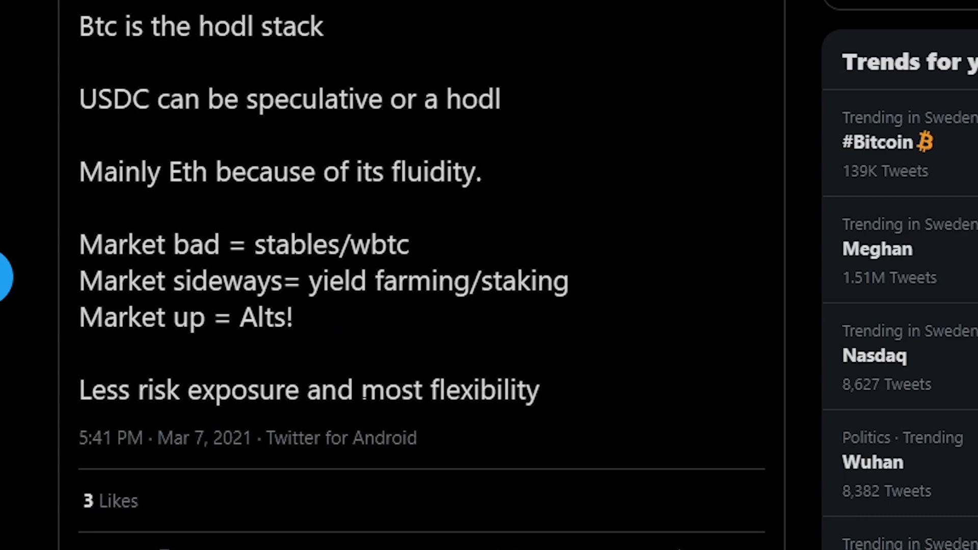
mouse_move(190, 471)
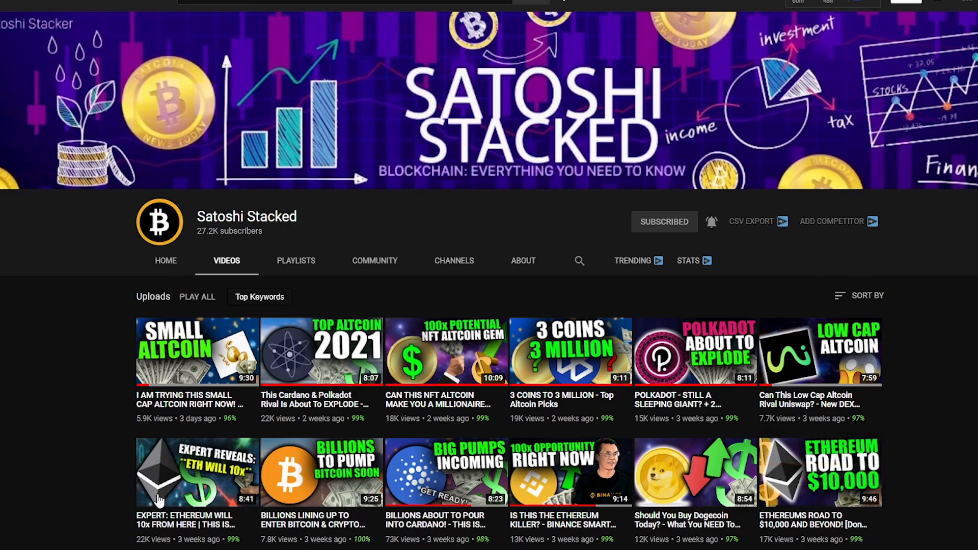
mouse_move(927, 478)
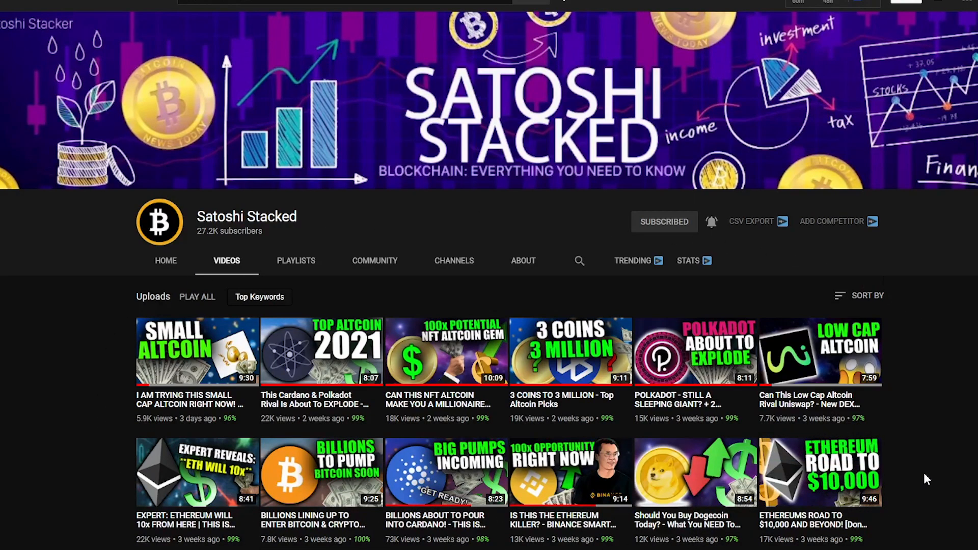